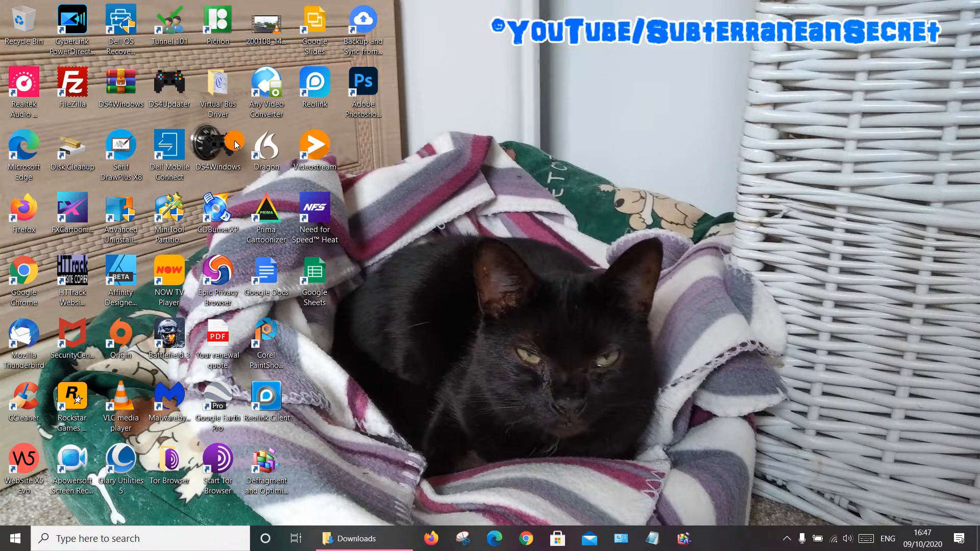
mouse_move(450, 165)
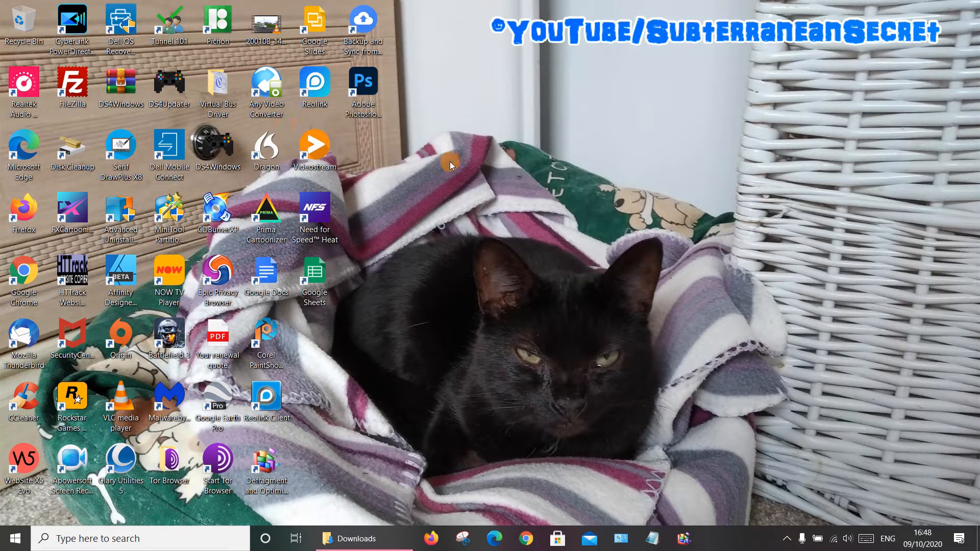
mouse_move(719, 500)
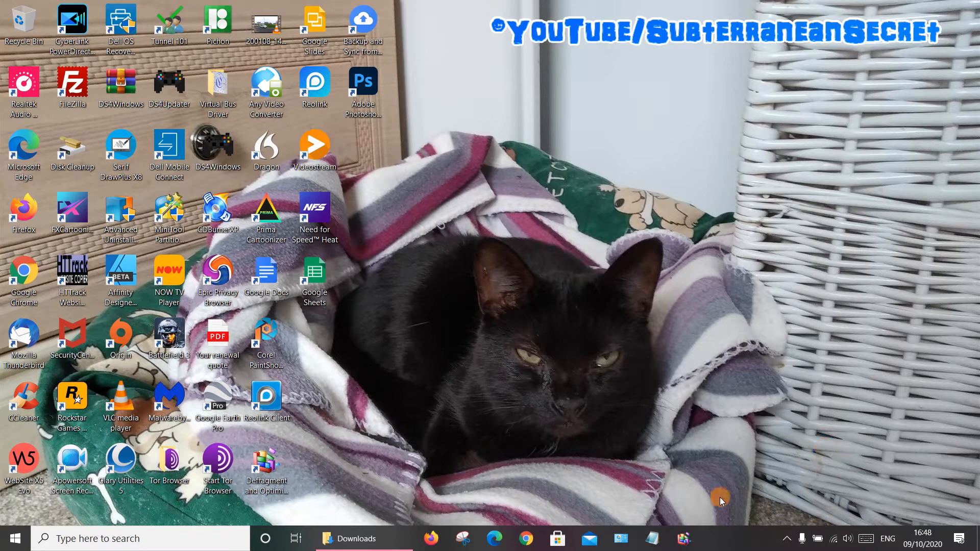
mouse_move(798, 478)
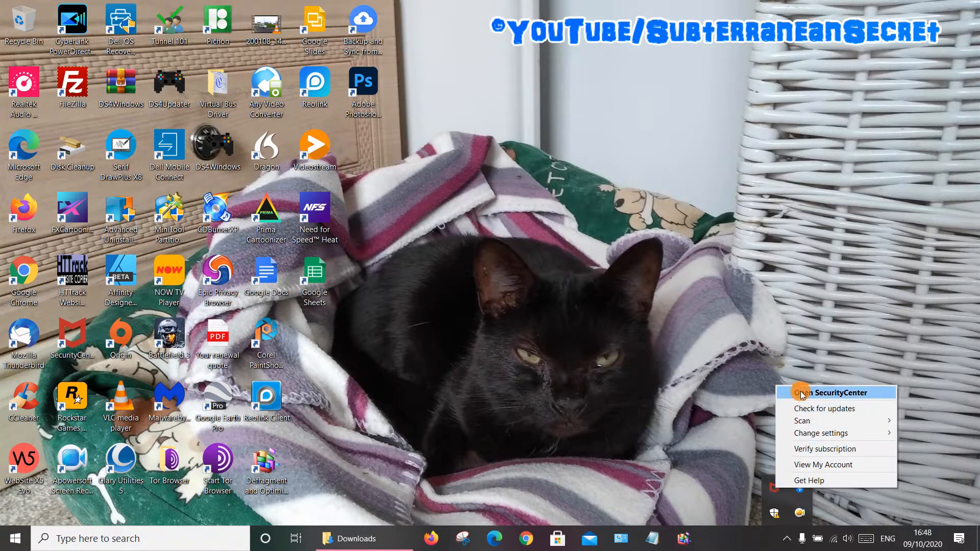
Launch McAfee Security Center from the installed apps list
left_click(831, 392)
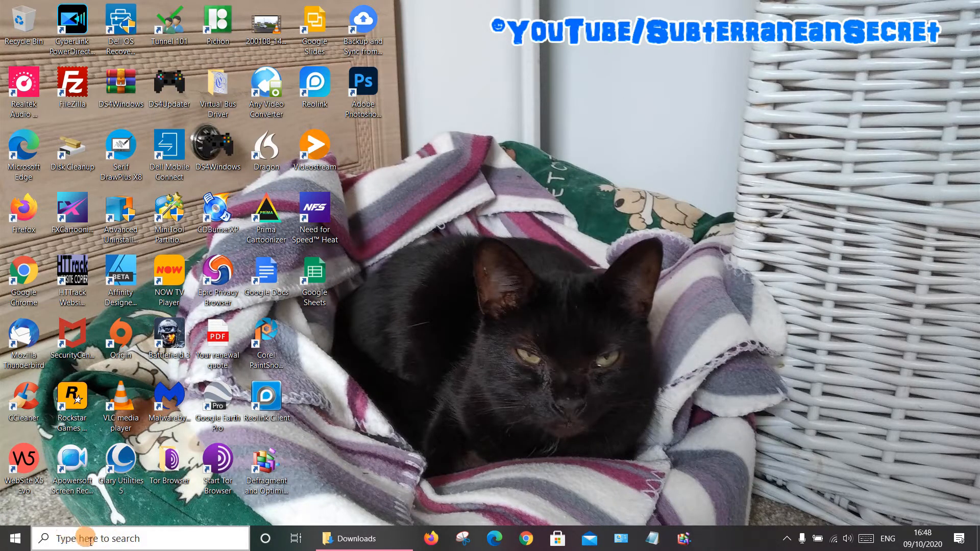
left_click(12, 538)
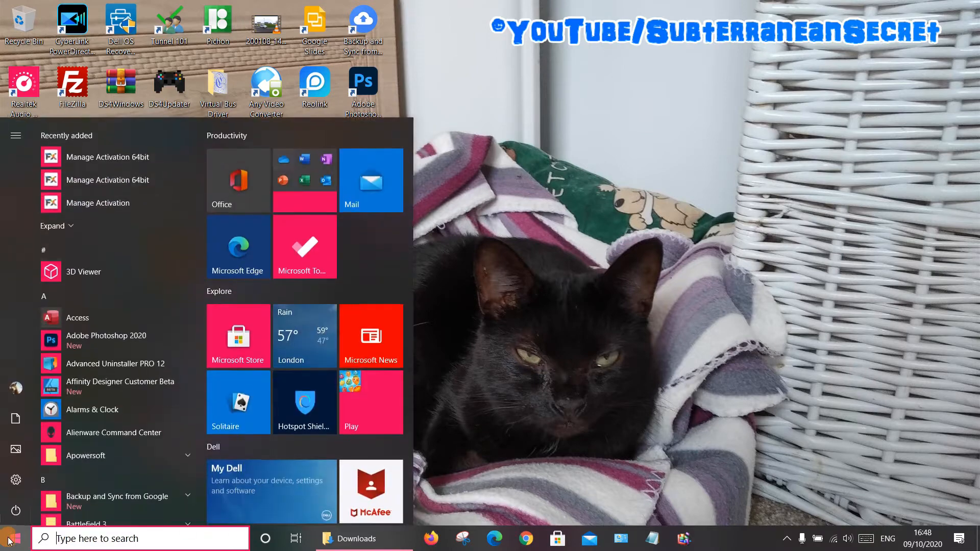
scroll("down", 3)
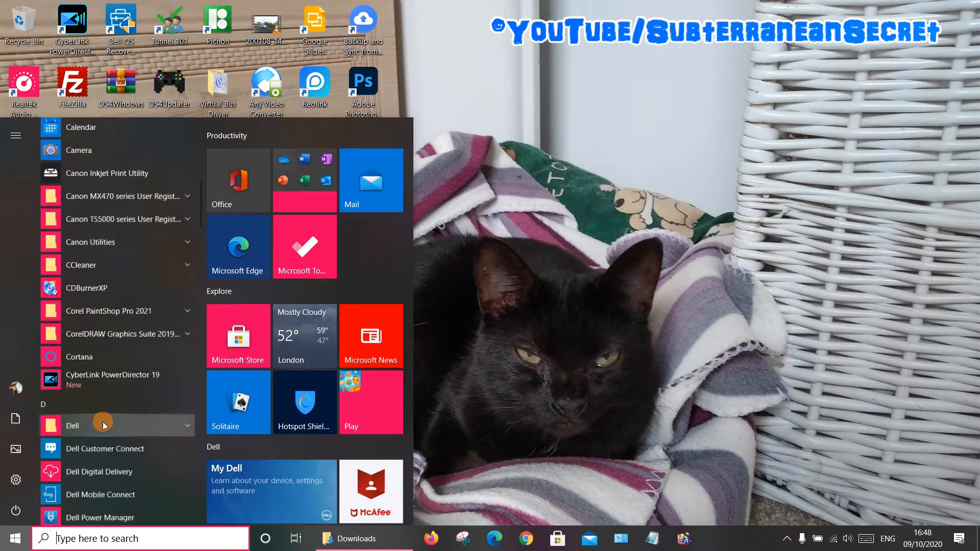
scroll("down", 3)
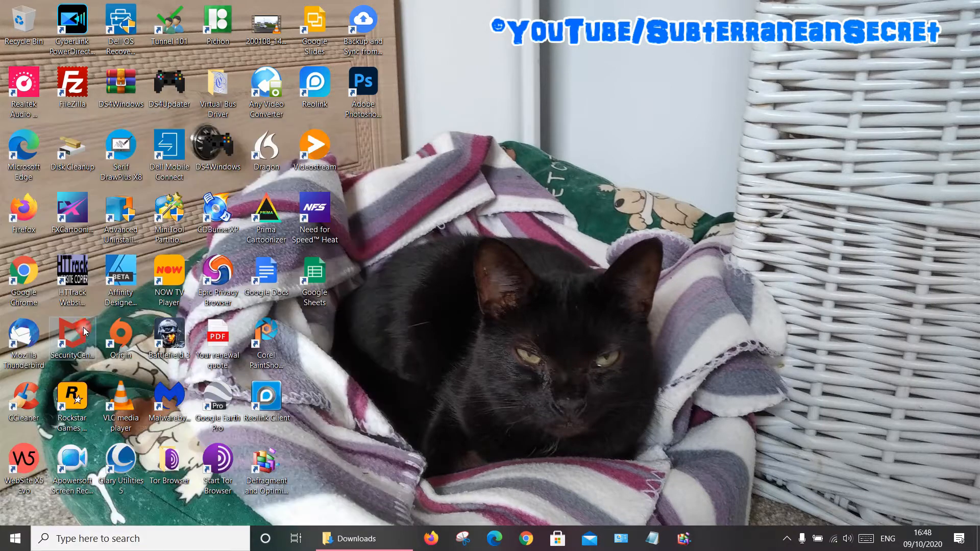
double_click(73, 338)
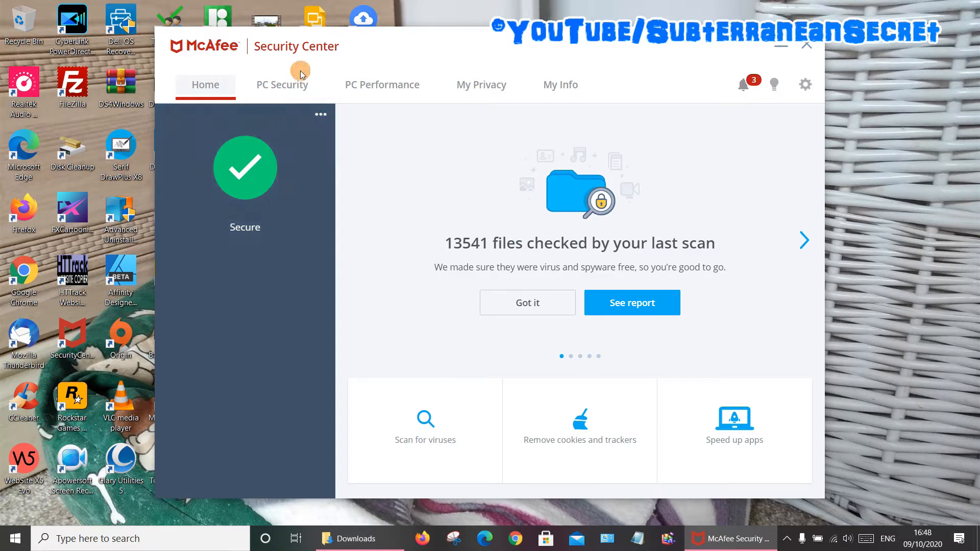
mouse_move(281, 87)
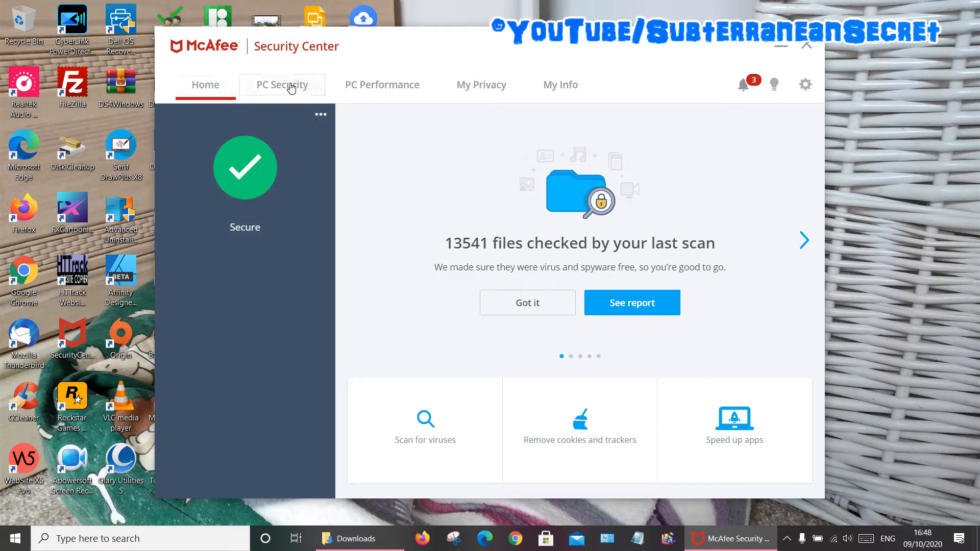
Show the PC Security page and bring up its list of protection settings
left_click(282, 85)
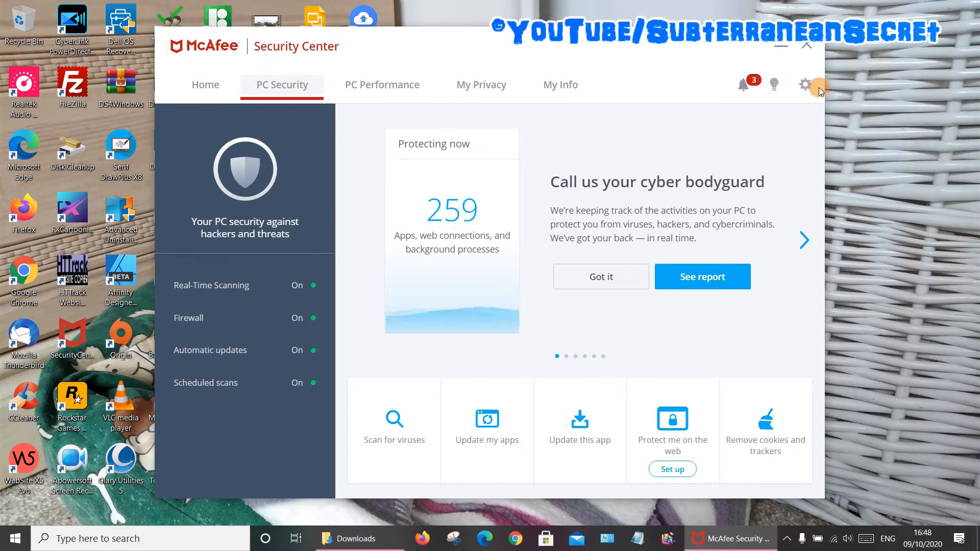
left_click(805, 85)
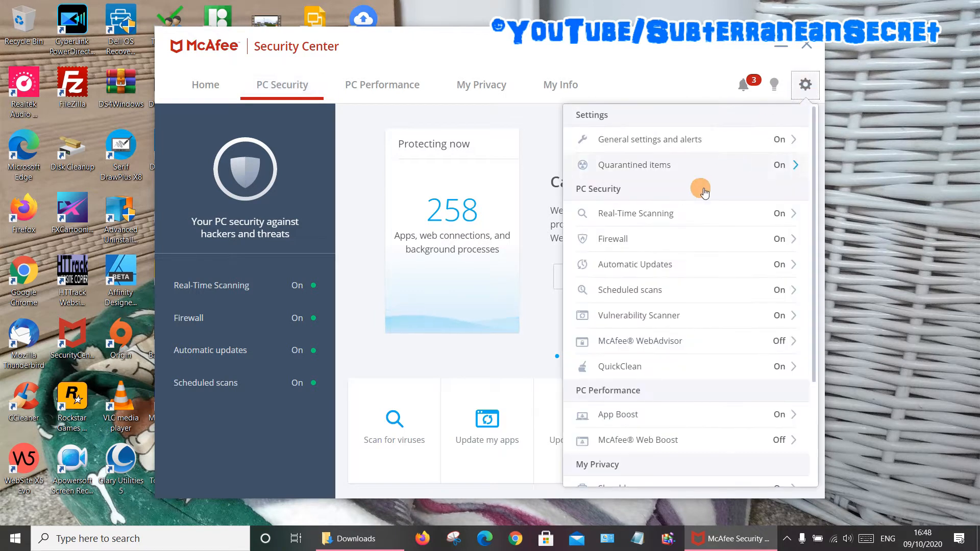
Reveal the Firewall's Traffic Controller options, initially selecting Smart Access
left_click(612, 239)
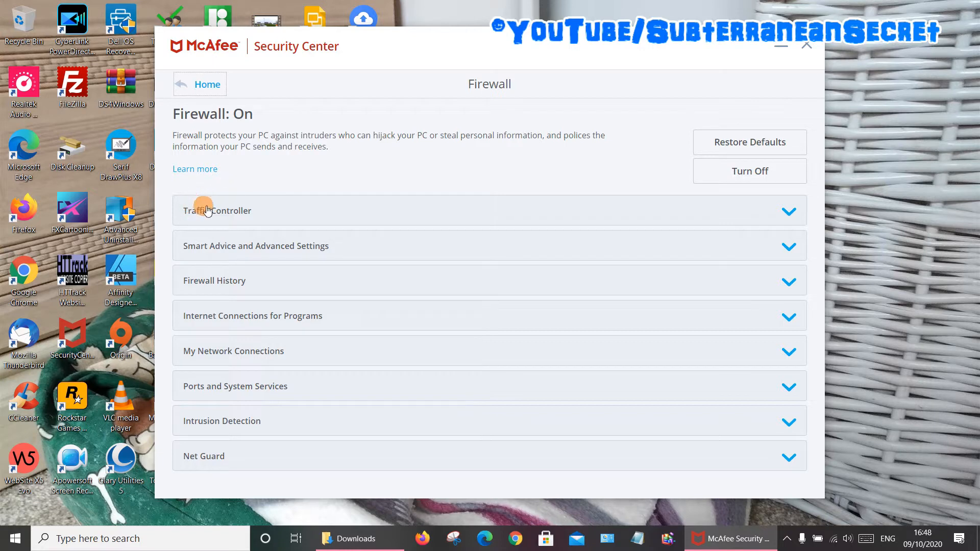
left_click(216, 210)
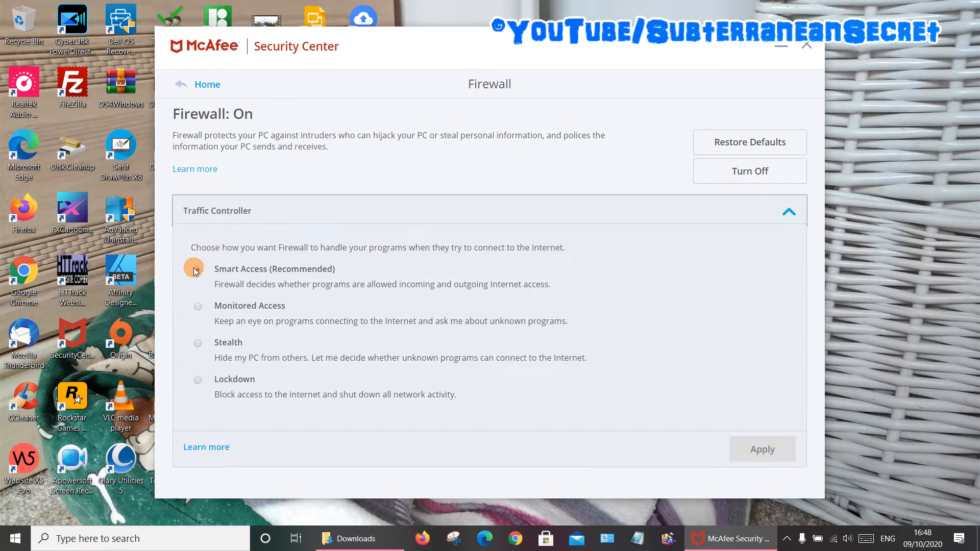
left_click(197, 268)
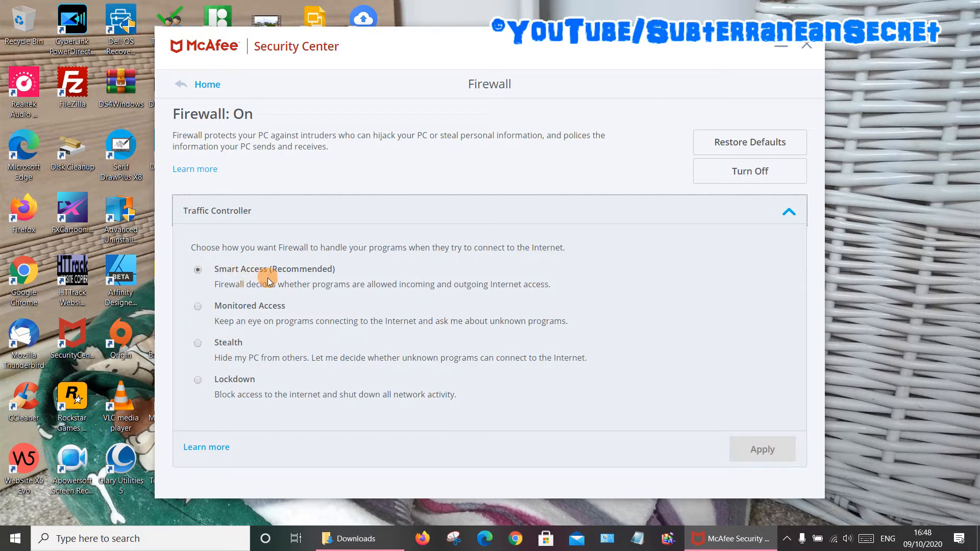
mouse_move(247, 288)
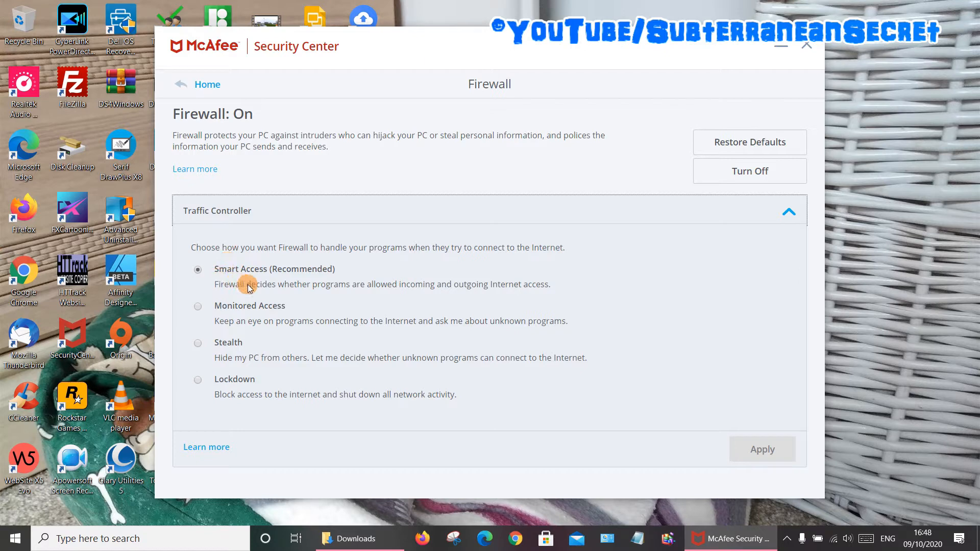
mouse_move(348, 294)
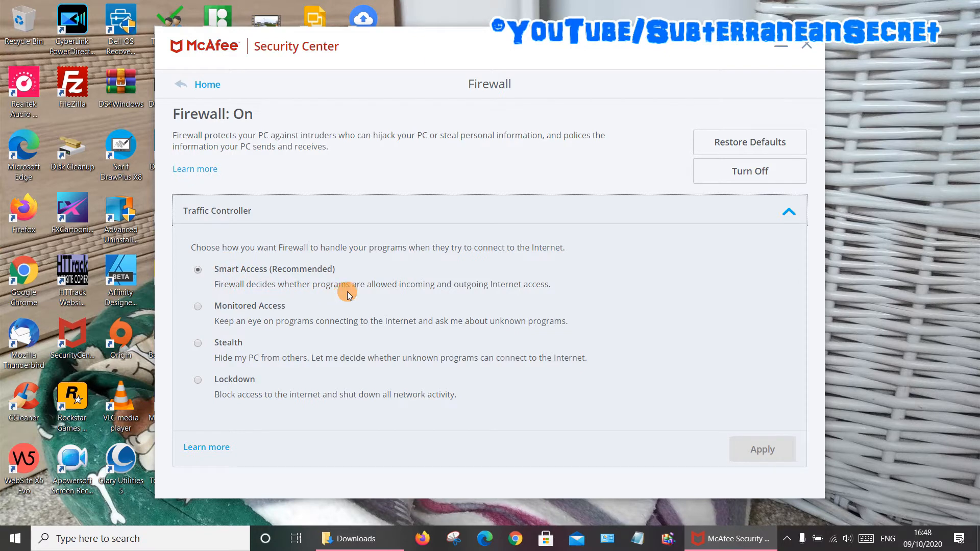
mouse_move(480, 296)
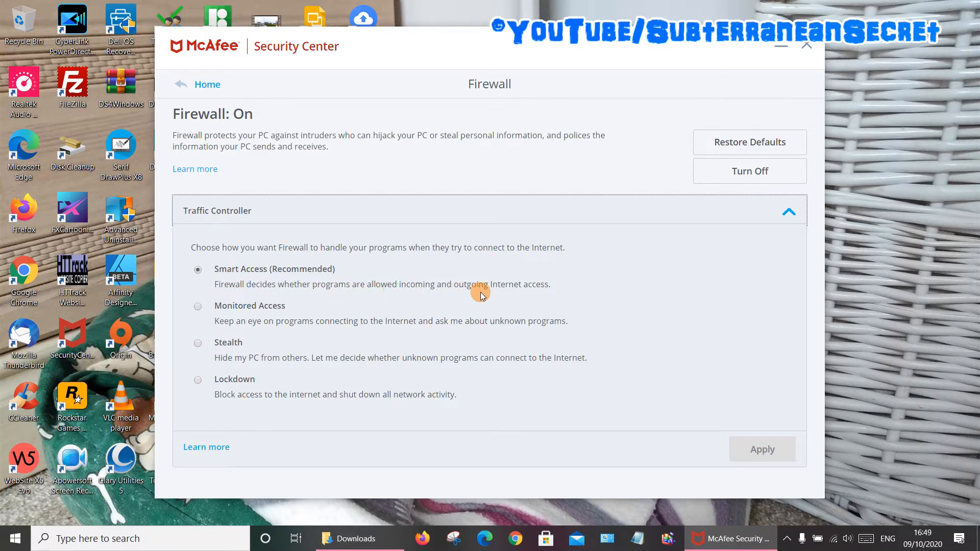
mouse_move(481, 294)
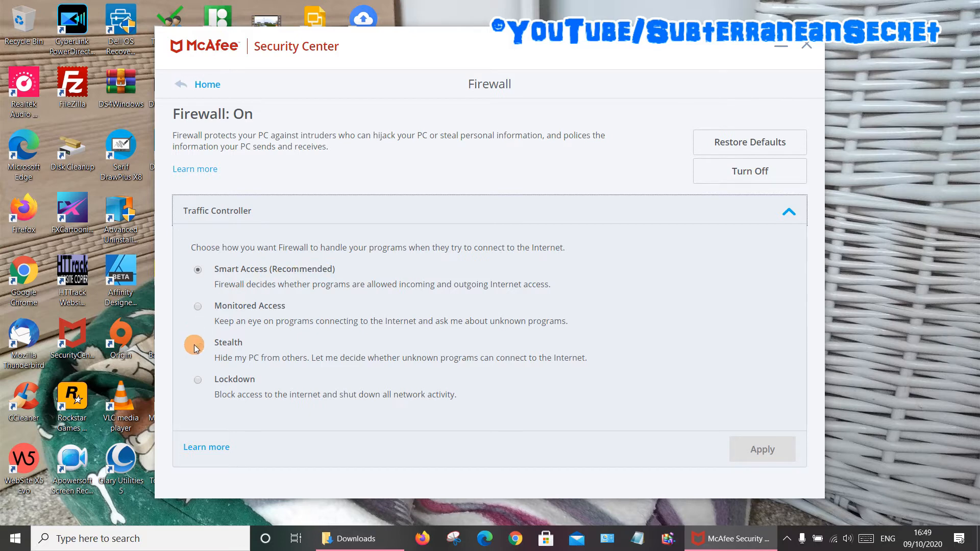
Switch the Traffic Controller to Stealth mode, apply it and collapse the section
left_click(197, 343)
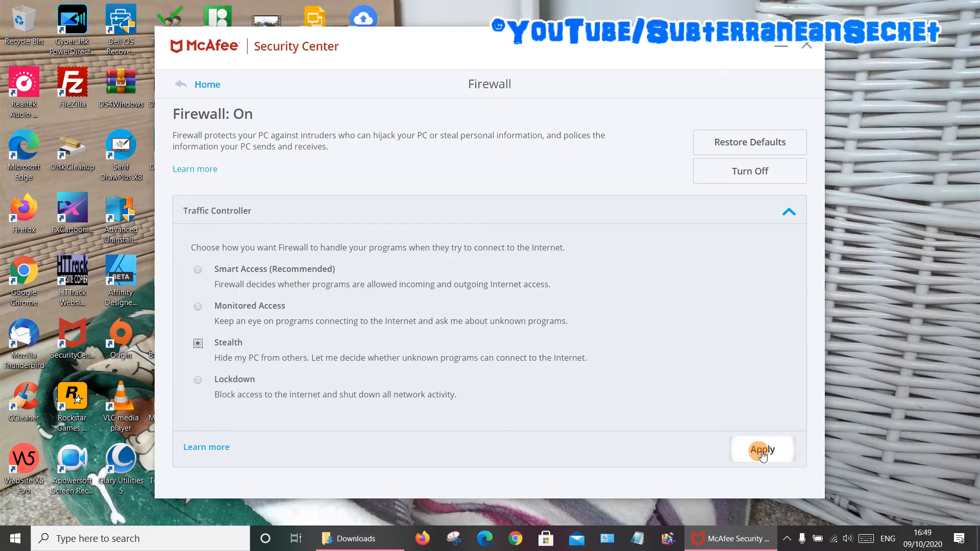
left_click(761, 449)
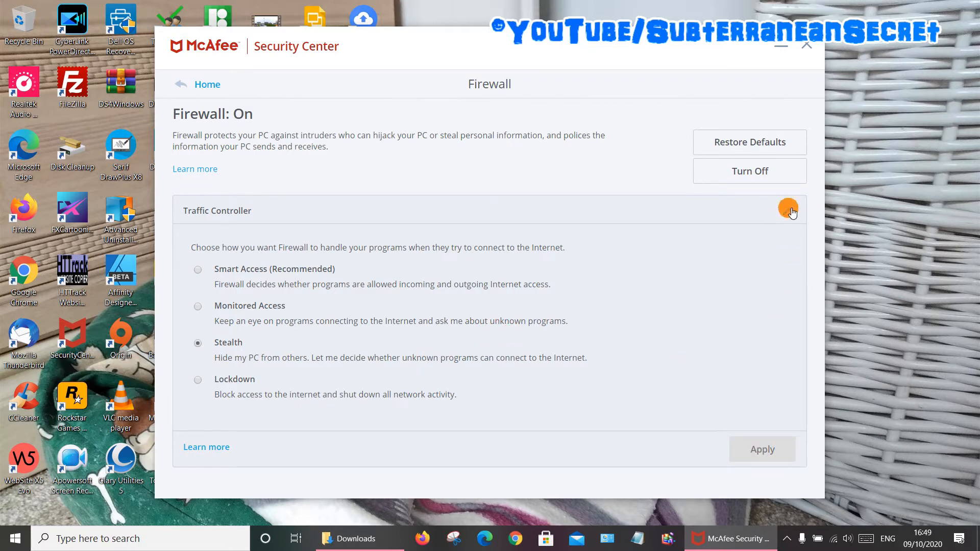
left_click(788, 210)
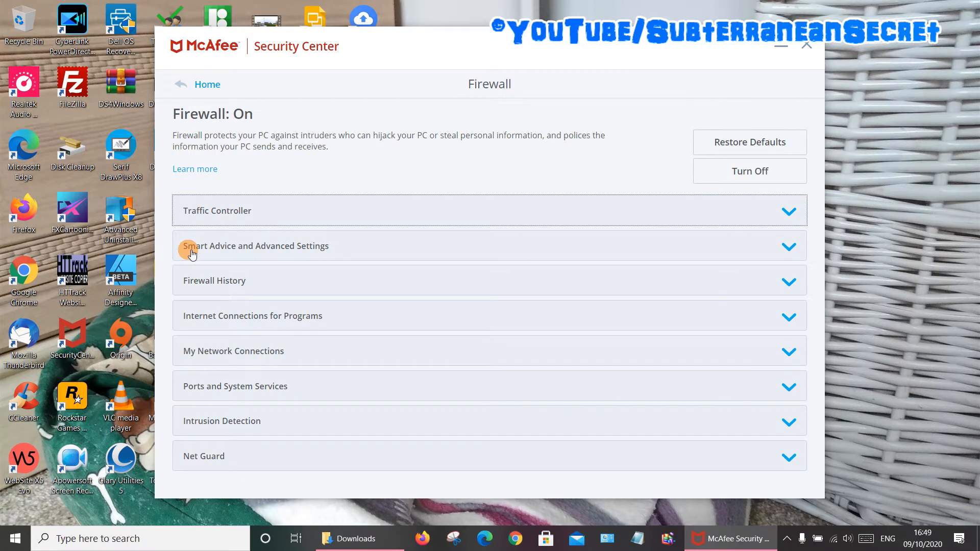
Enable Smart Advice under Advanced Settings and set it to Decide Automatically
left_click(254, 246)
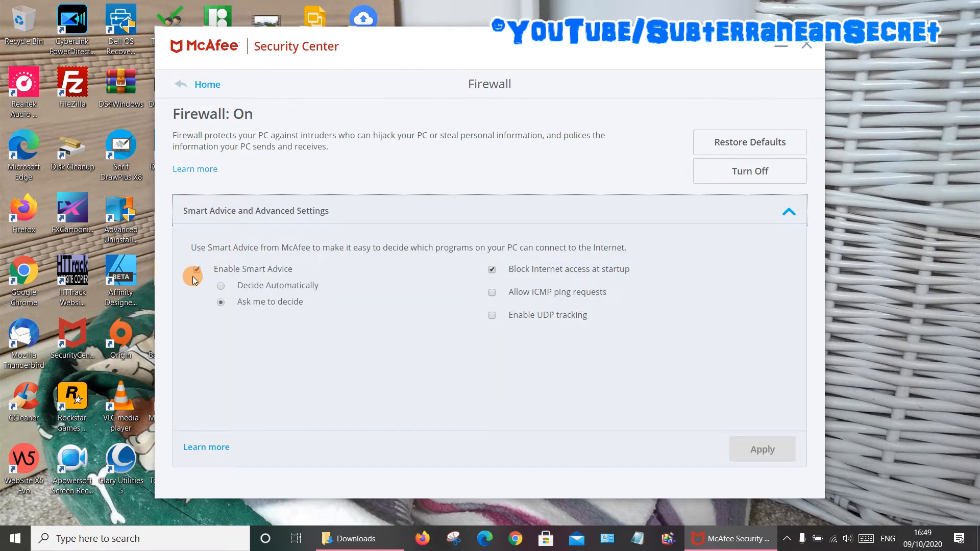
left_click(220, 286)
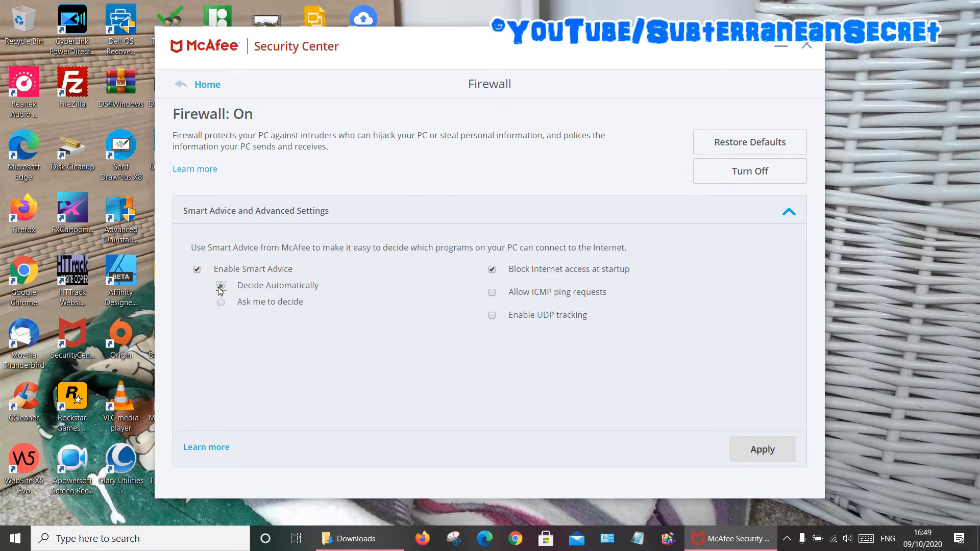
left_click(221, 285)
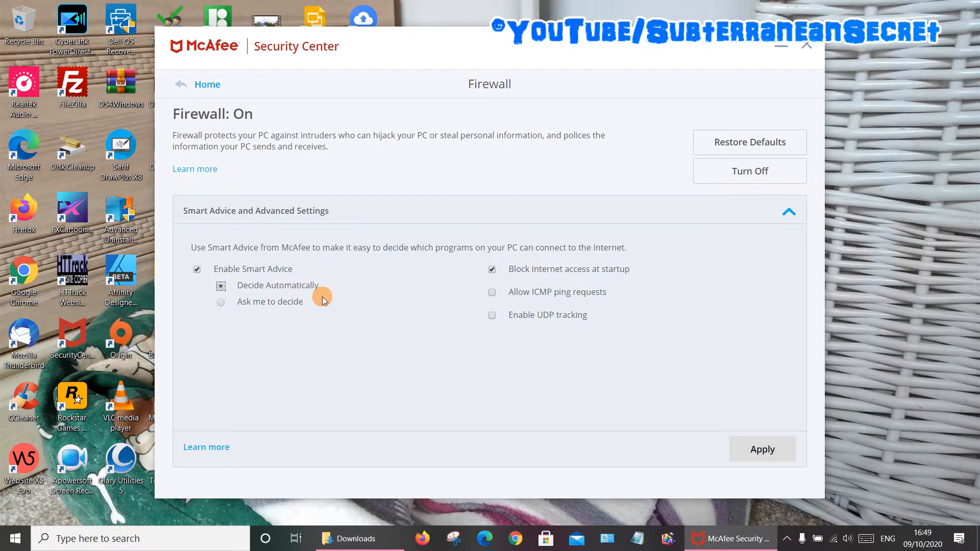
left_click(220, 302)
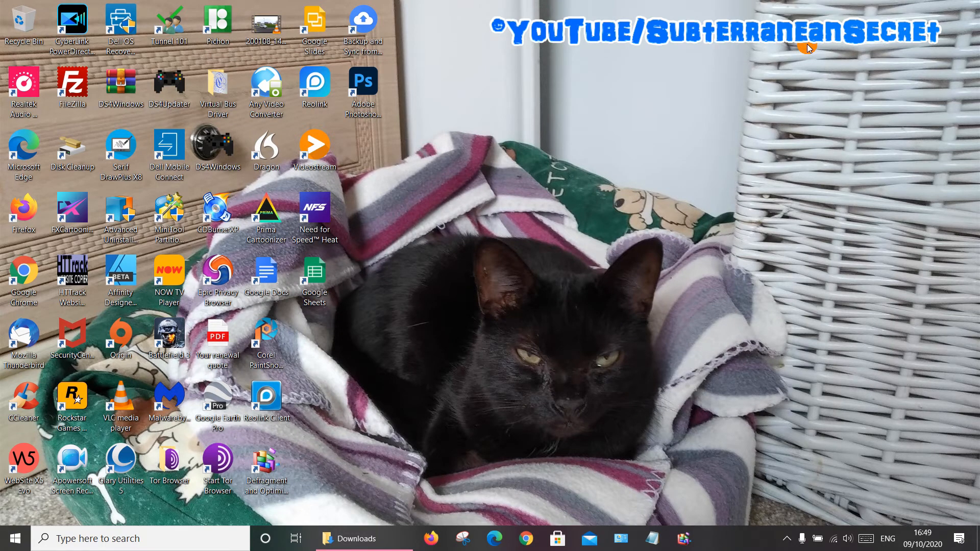
mouse_move(930, 528)
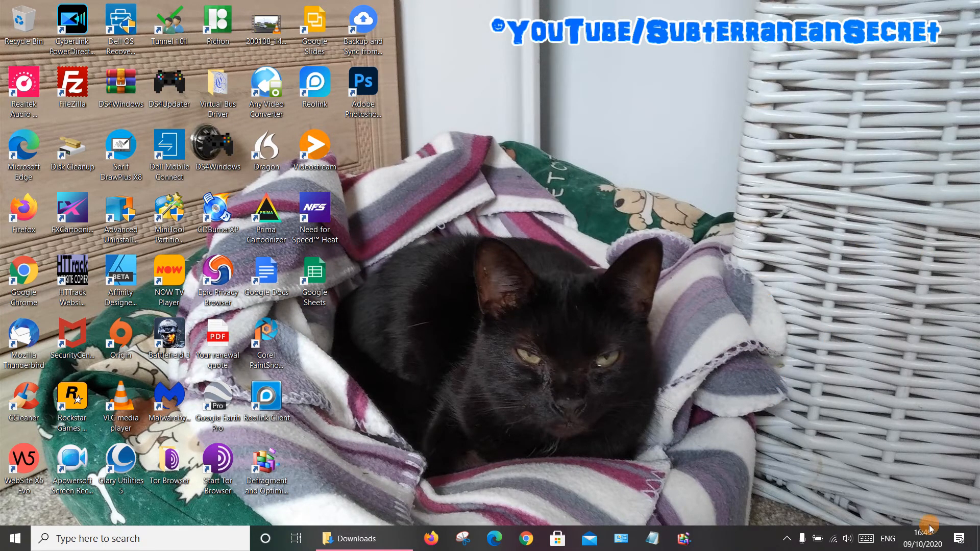
mouse_move(783, 487)
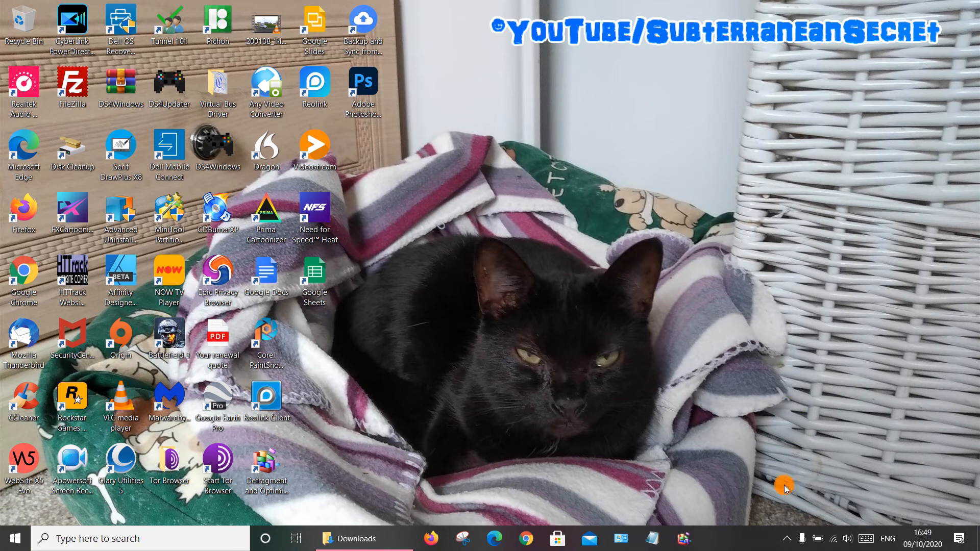